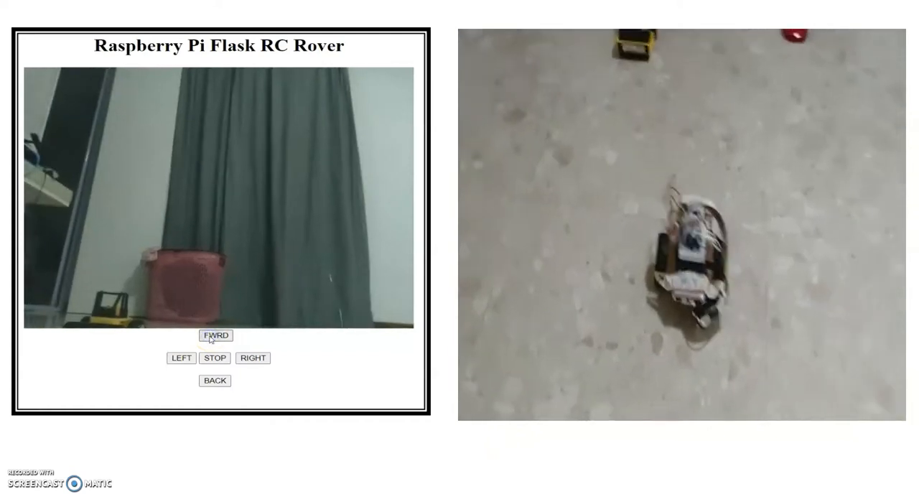
Step: Drive the rover forward across the floor, then begin turning it left
left_click(216, 336)
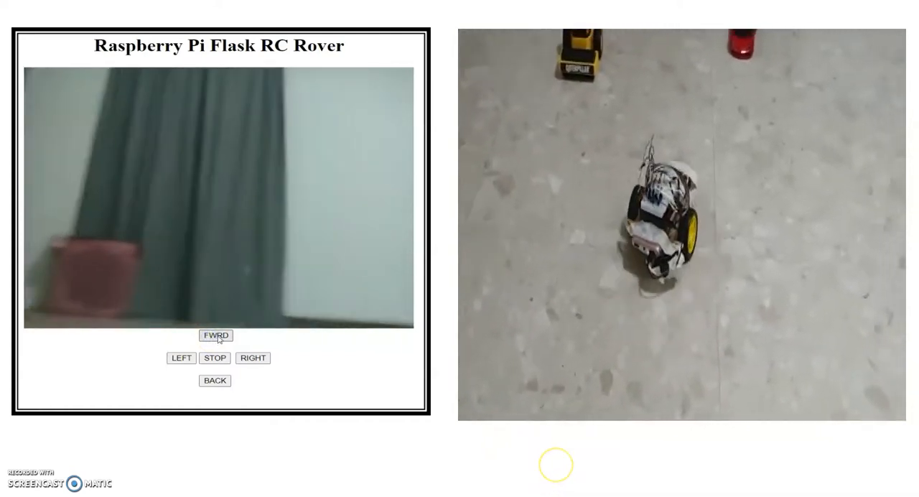
left_click(181, 357)
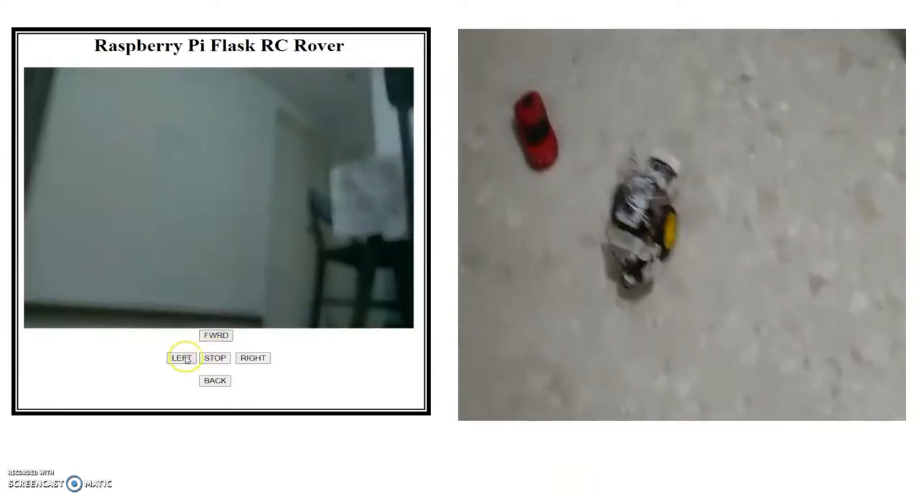
left_click(181, 358)
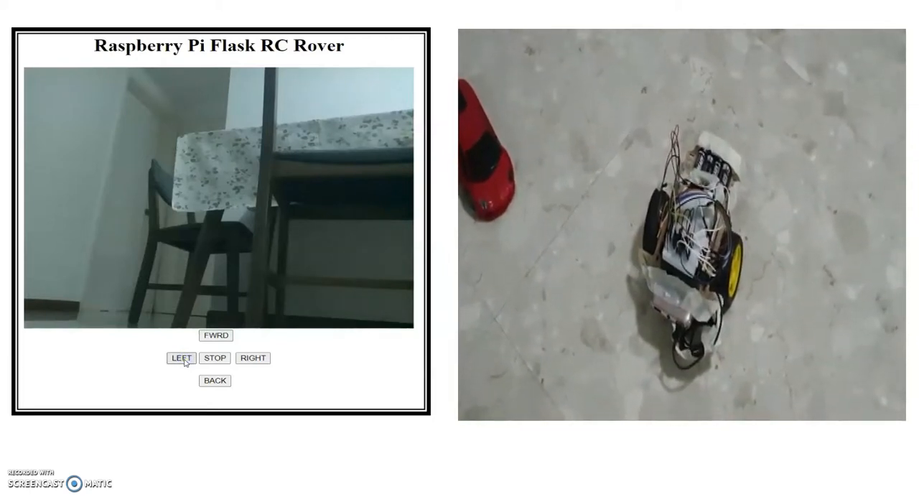
Step: Pivot the rover left in seven small increments beside the red toy car
left_click(181, 357)
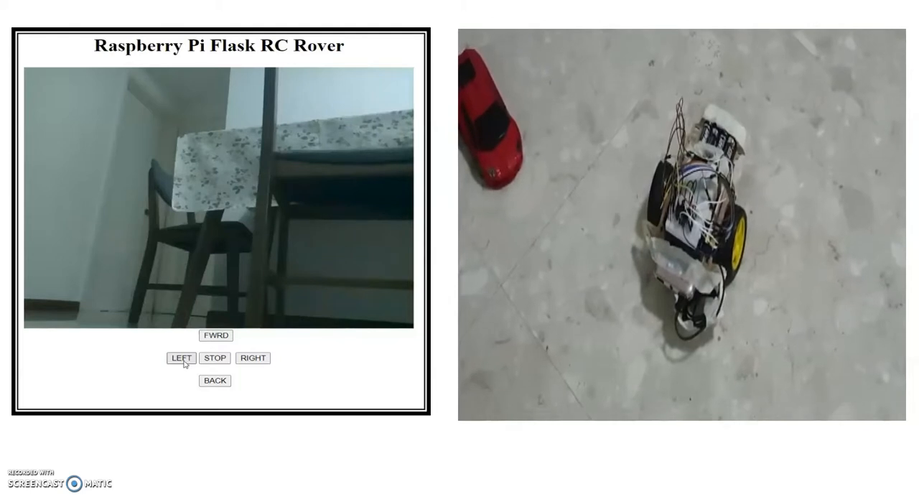
left_click(180, 357)
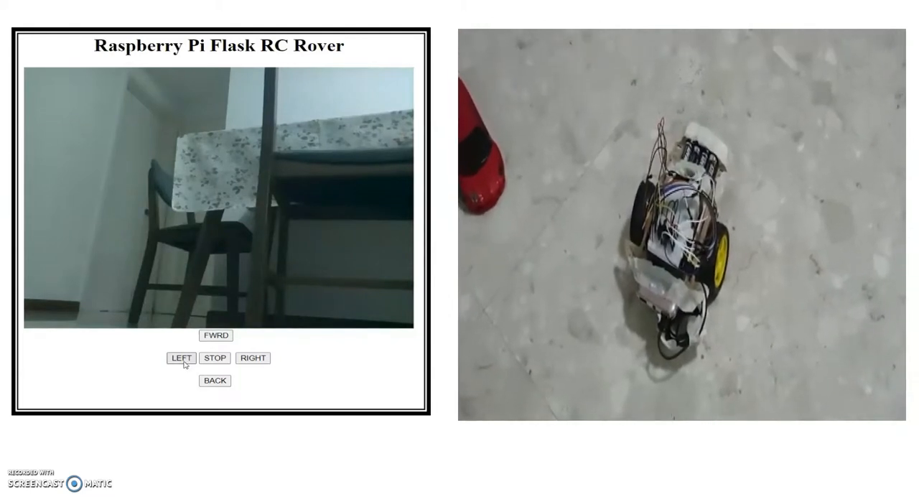
left_click(181, 358)
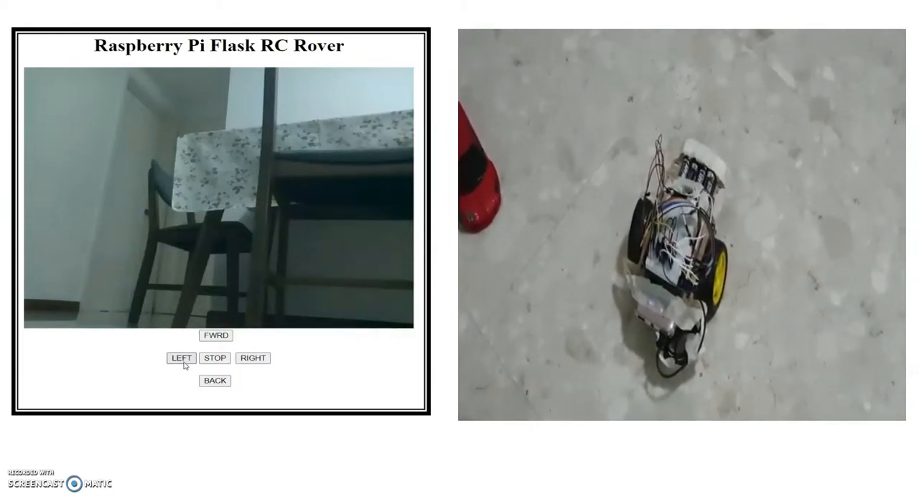
left_click(180, 357)
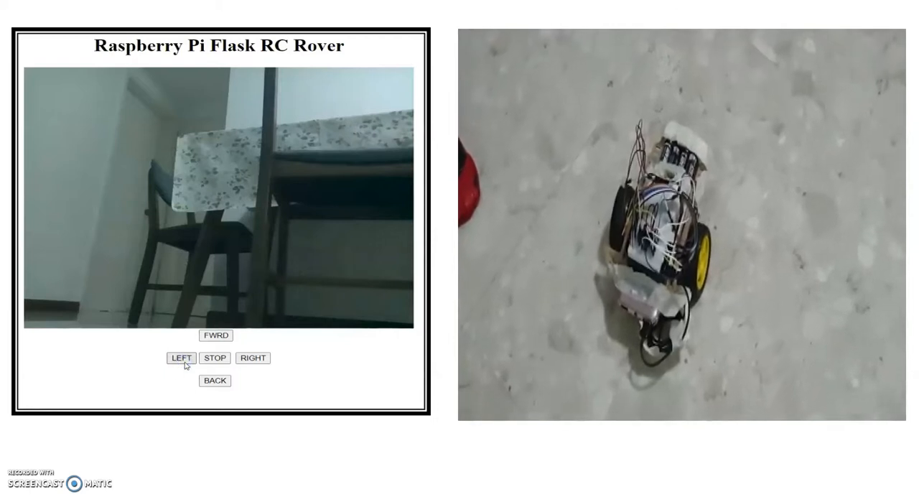
left_click(181, 357)
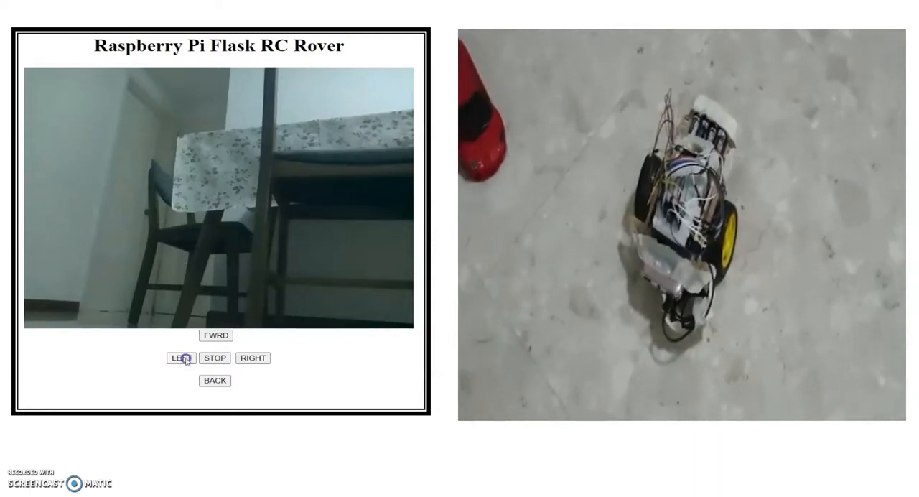
left_click(181, 357)
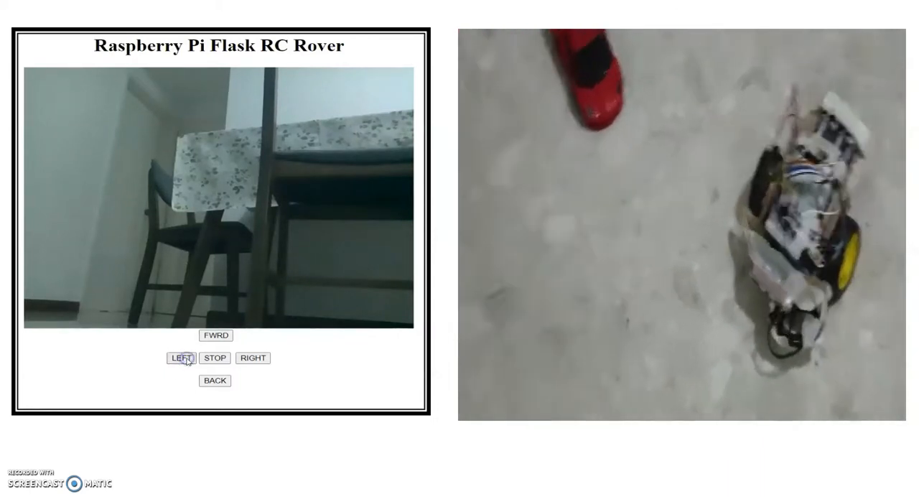
left_click(180, 358)
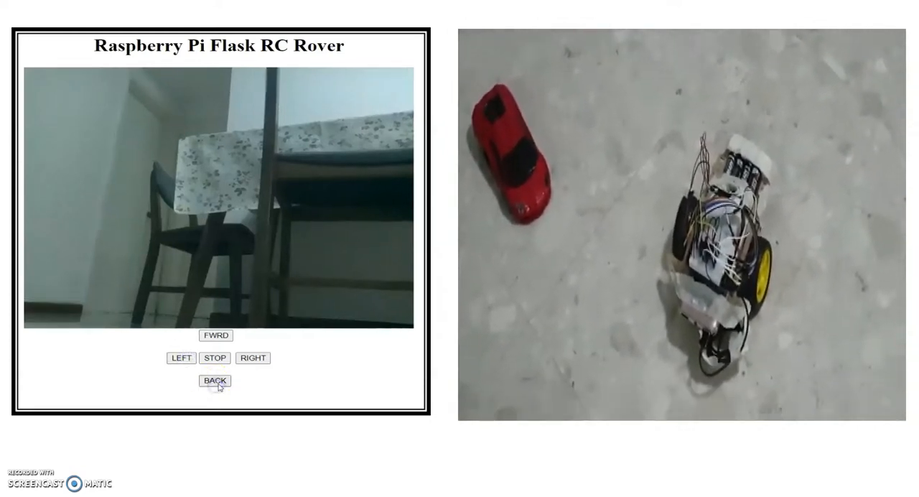
Step: Reverse the rover away from the red car toward the yellow toy truck
left_click(214, 380)
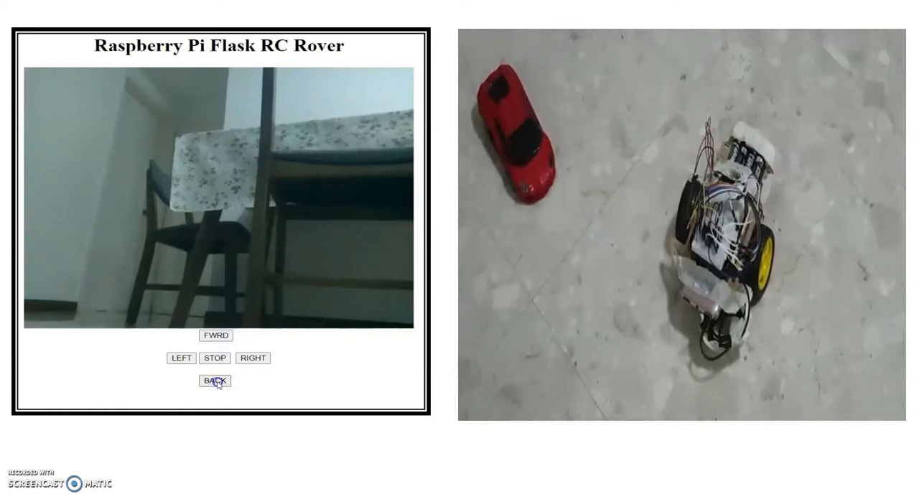
left_click(214, 380)
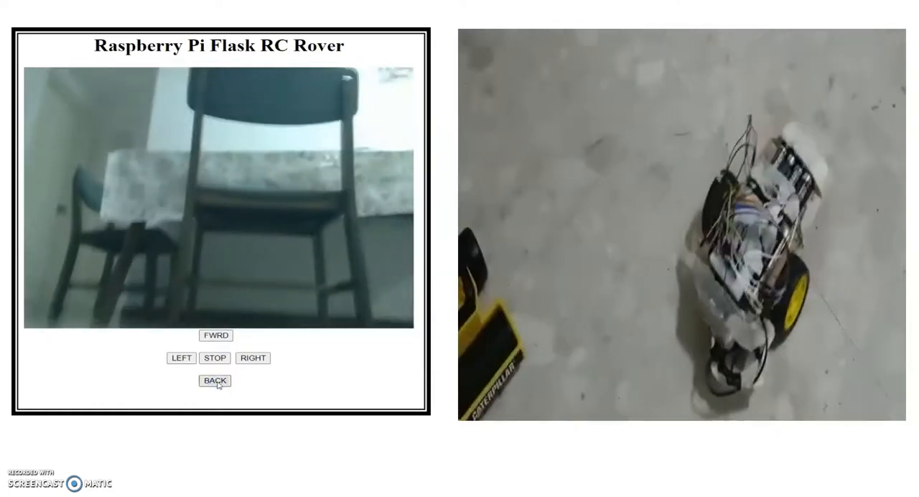
left_click(181, 358)
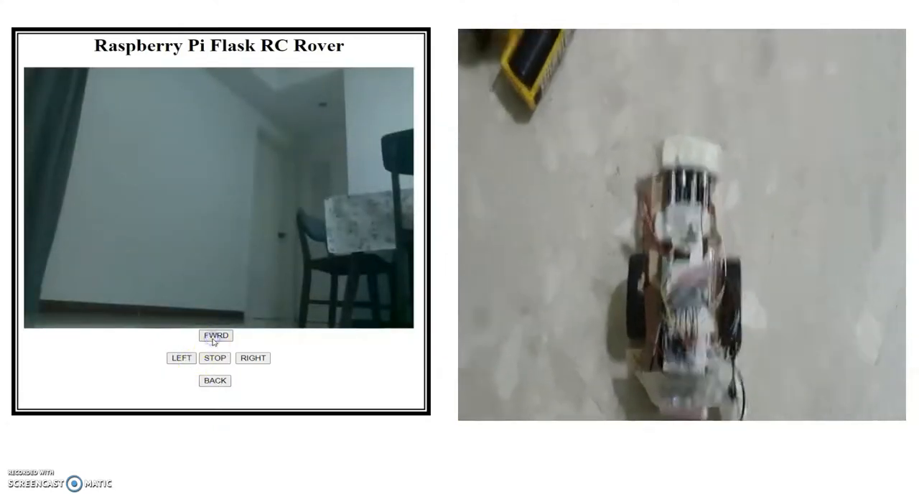
Step: Drive the rover forward three times, then steer it left
left_click(215, 334)
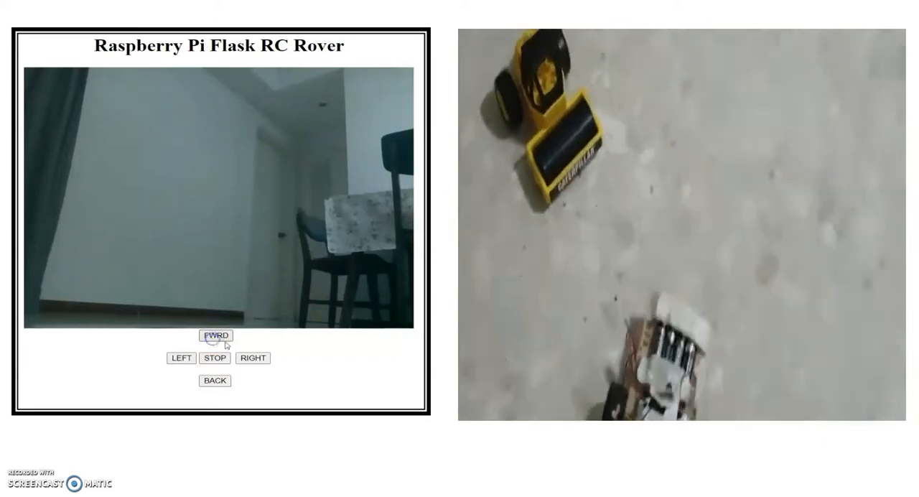
left_click(215, 336)
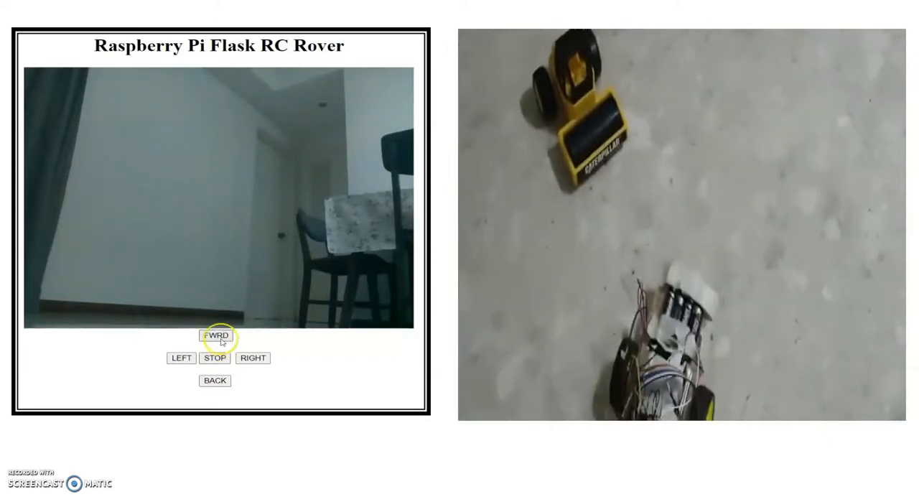
left_click(216, 336)
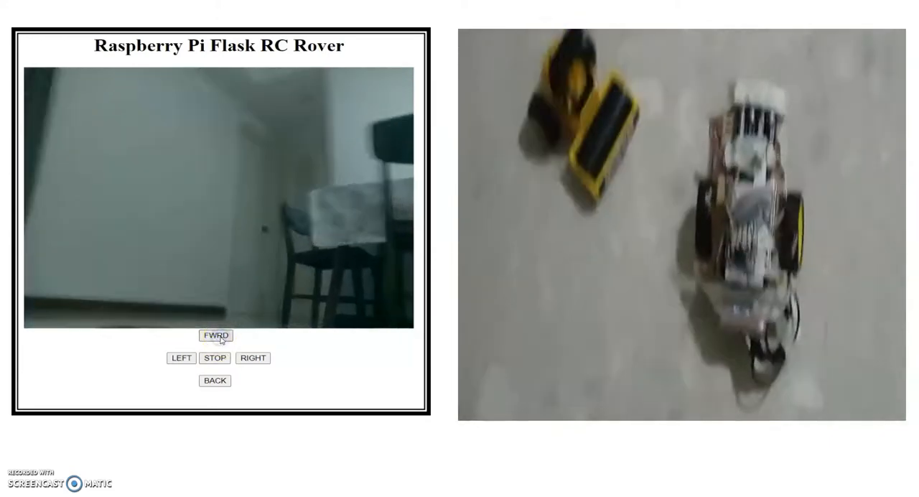
left_click(181, 357)
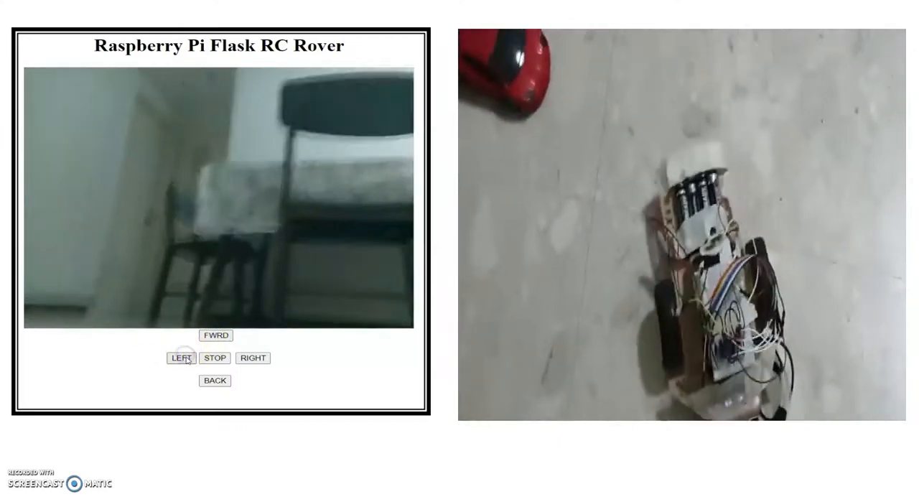
Step: Push the rover forward into the yellow truck, halt it, and back away
left_click(216, 336)
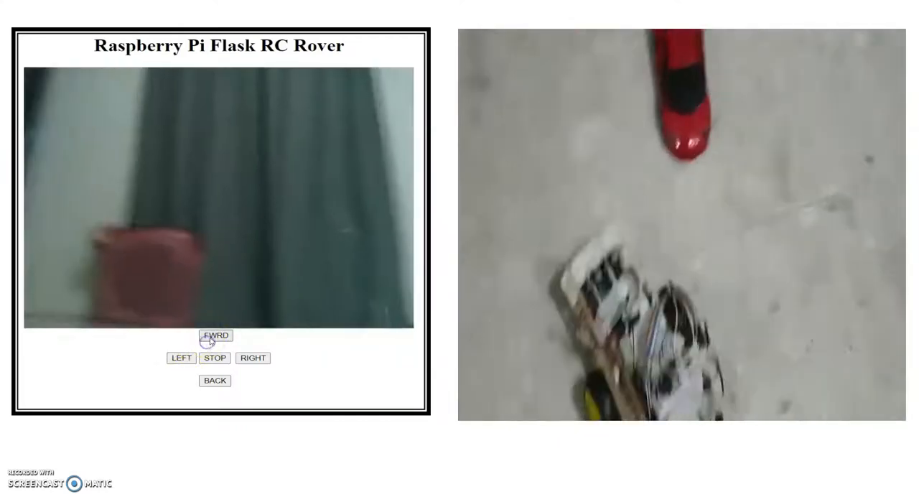
left_click(216, 336)
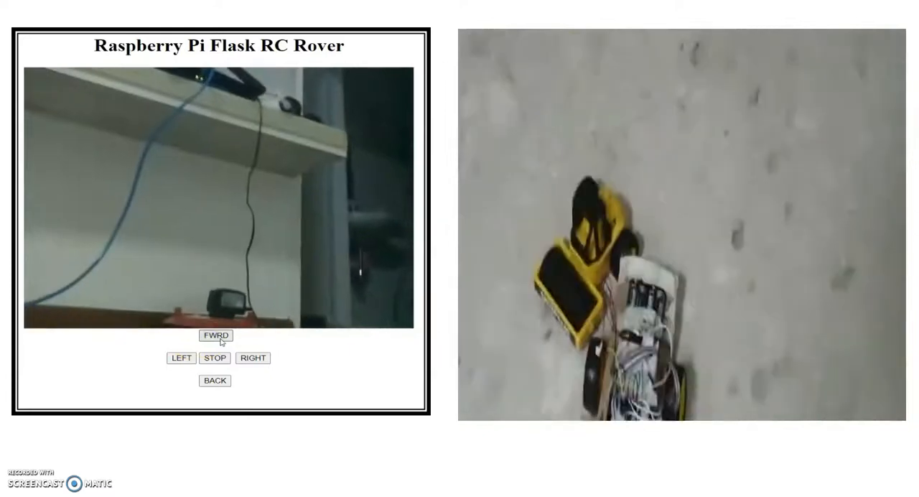
left_click(215, 357)
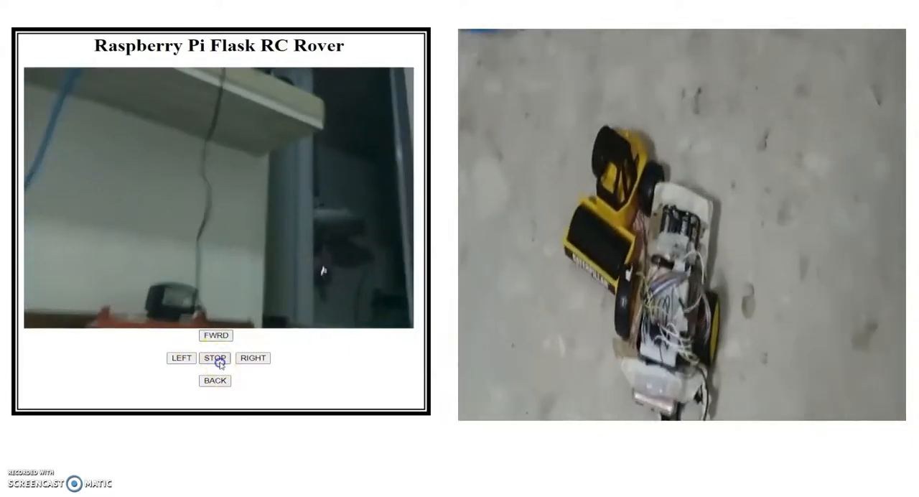
left_click(213, 380)
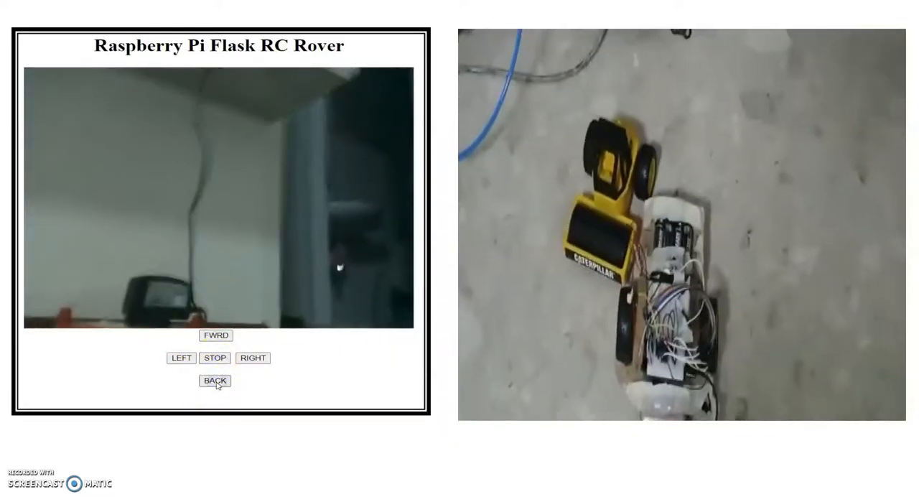
left_click(253, 358)
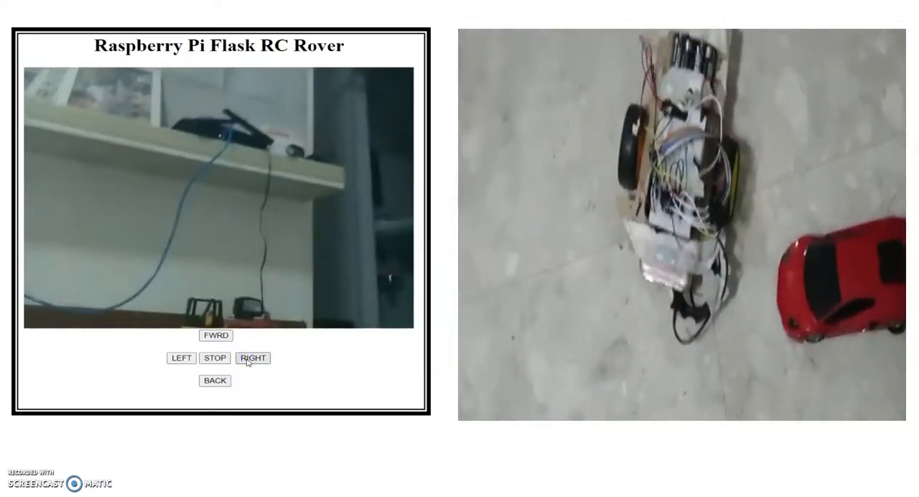
Step: Turn the rover right twice so it ends up beside the red toy car
left_click(253, 358)
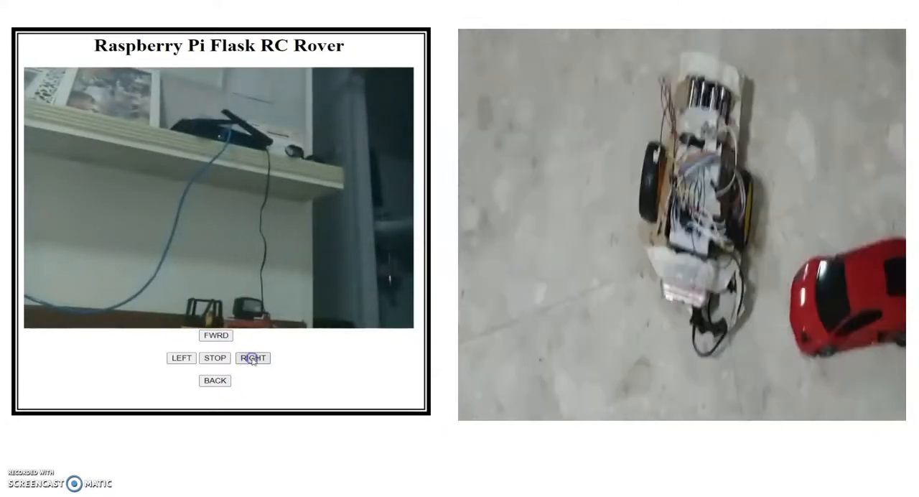
left_click(253, 357)
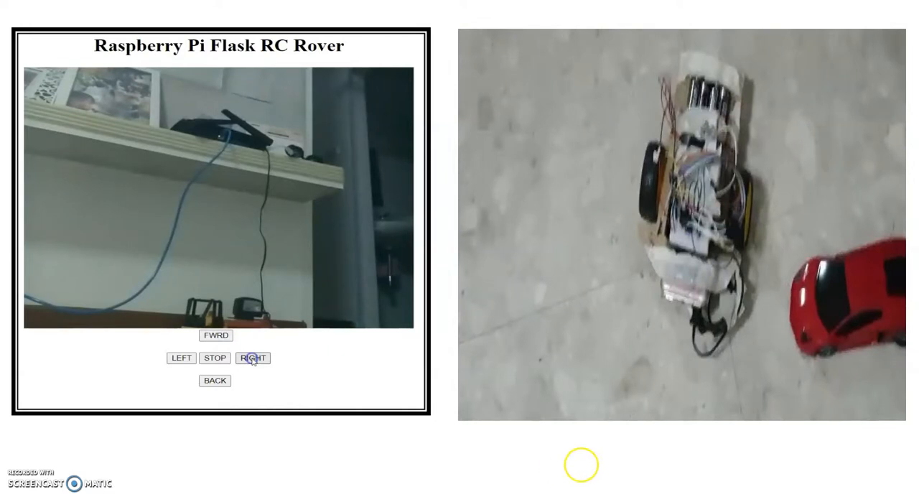
mouse_move(445, 451)
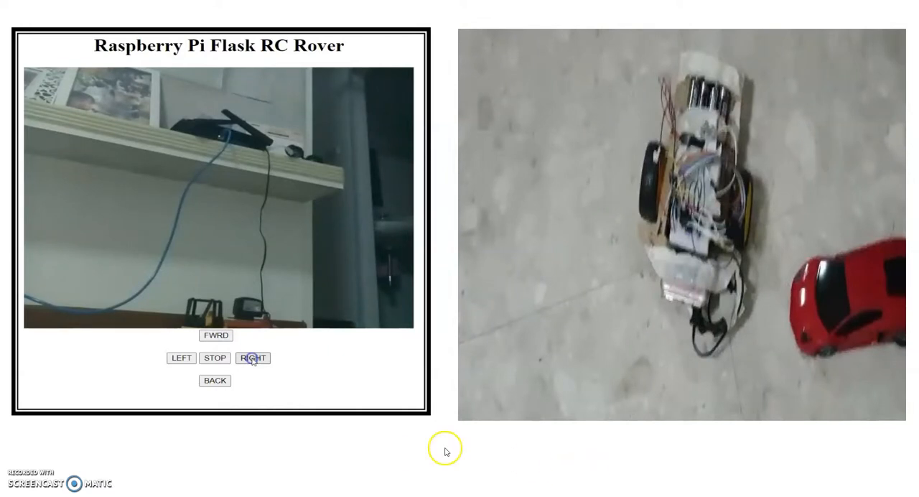